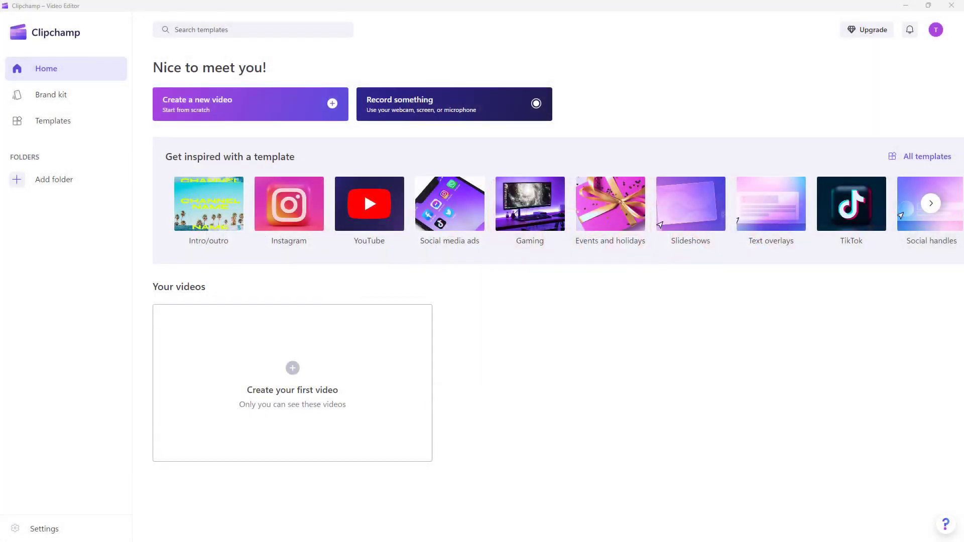
mouse_move(607, 363)
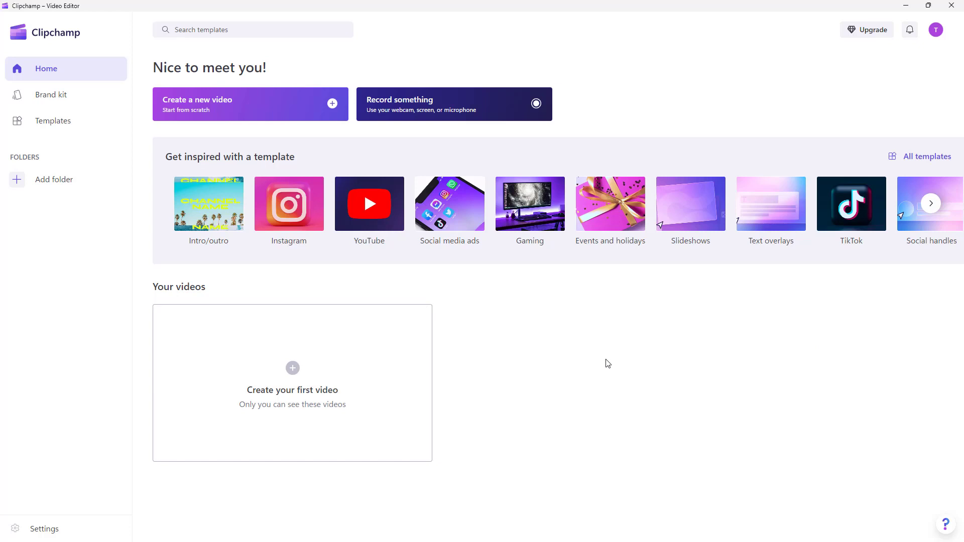
mouse_move(6, 40)
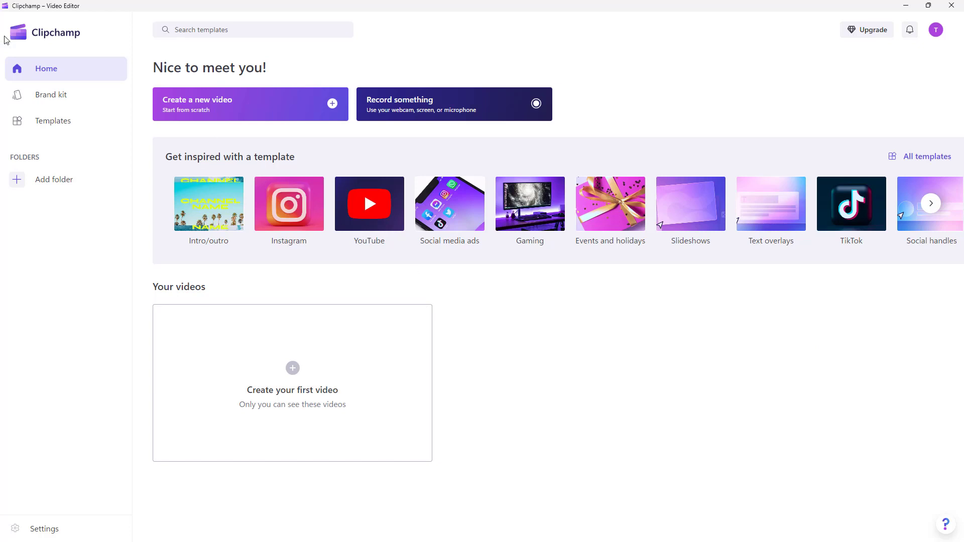
Browse the brand kit and template categories pages.
click(50, 95)
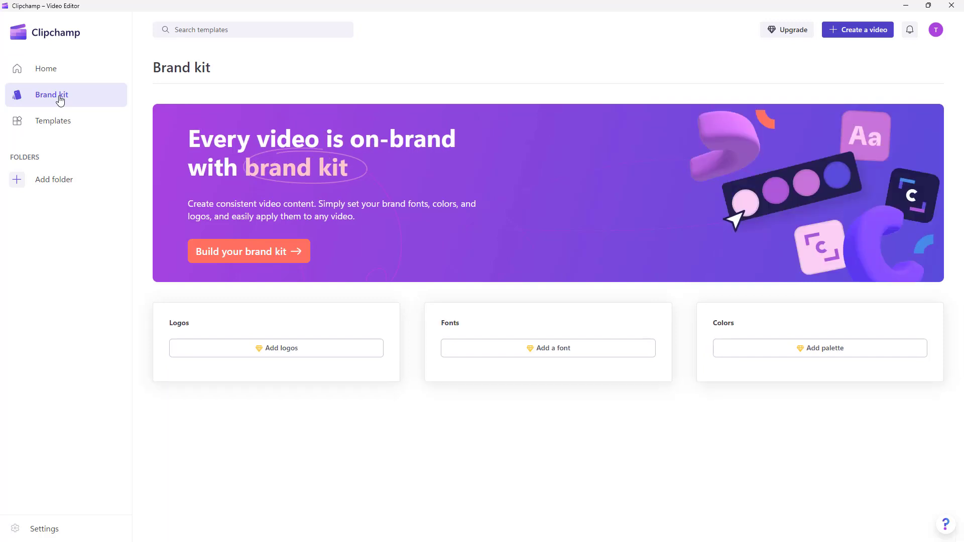
click(54, 121)
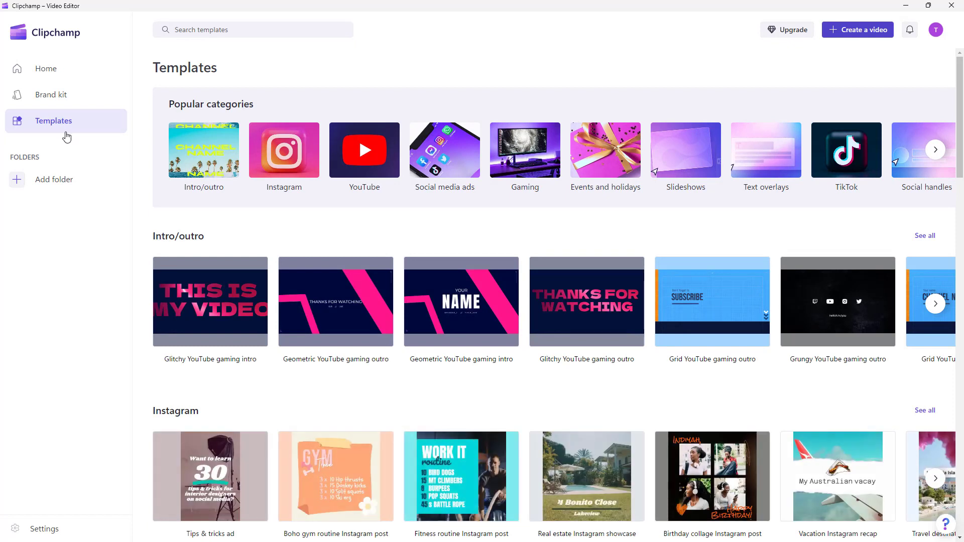
mouse_move(60, 178)
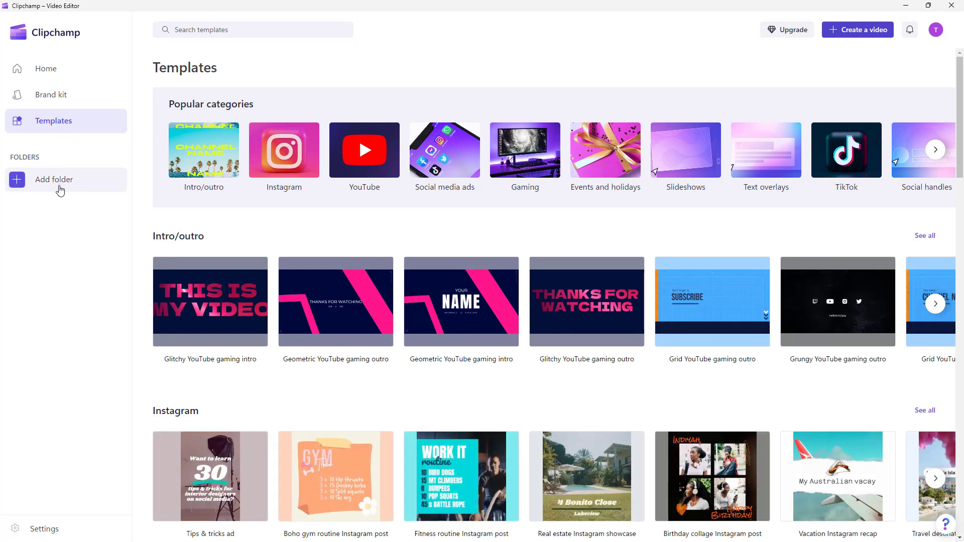
click(46, 68)
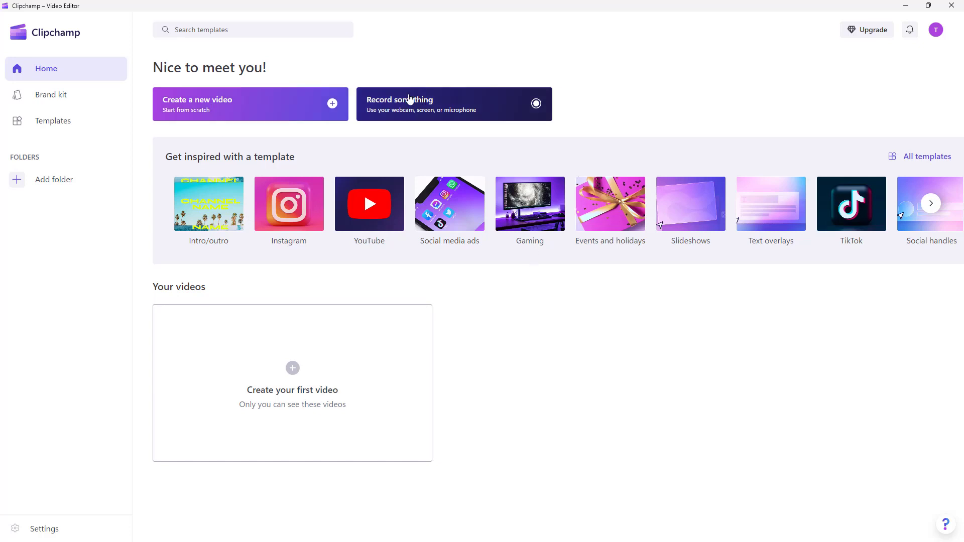
mouse_move(412, 100)
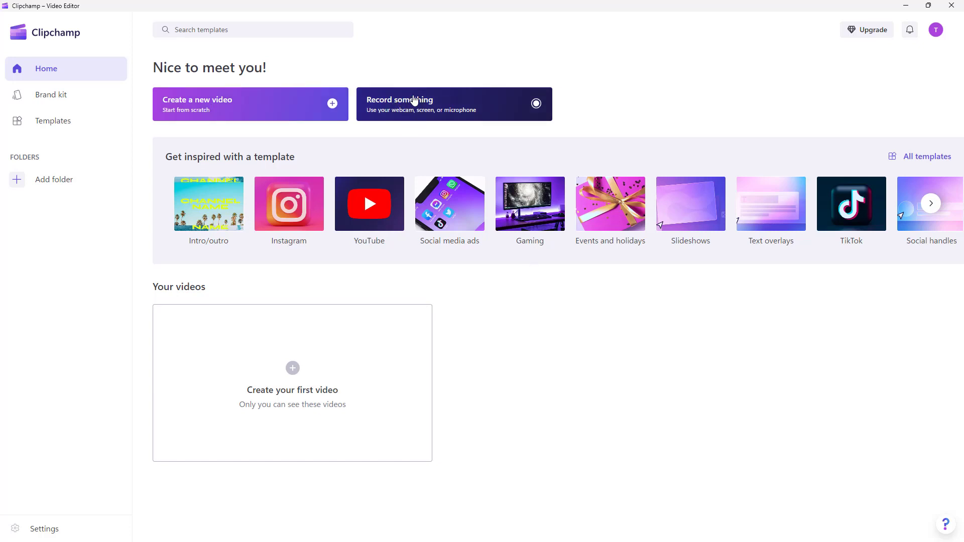
mouse_move(358, 187)
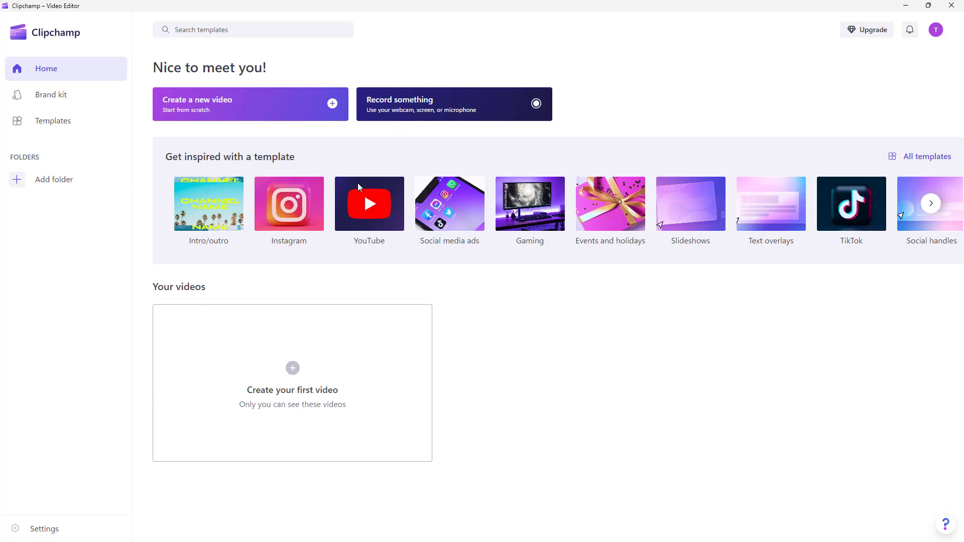
mouse_move(195, 327)
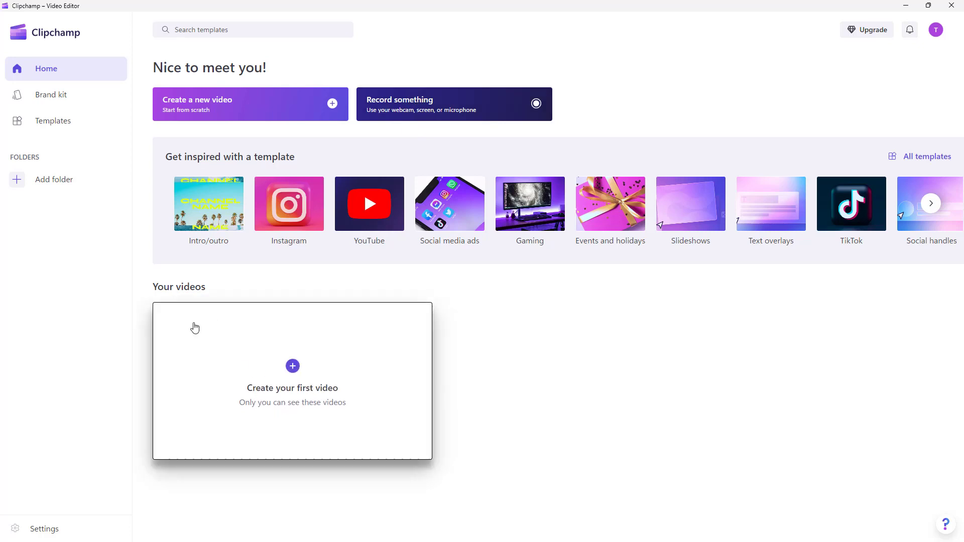
mouse_move(310, 400)
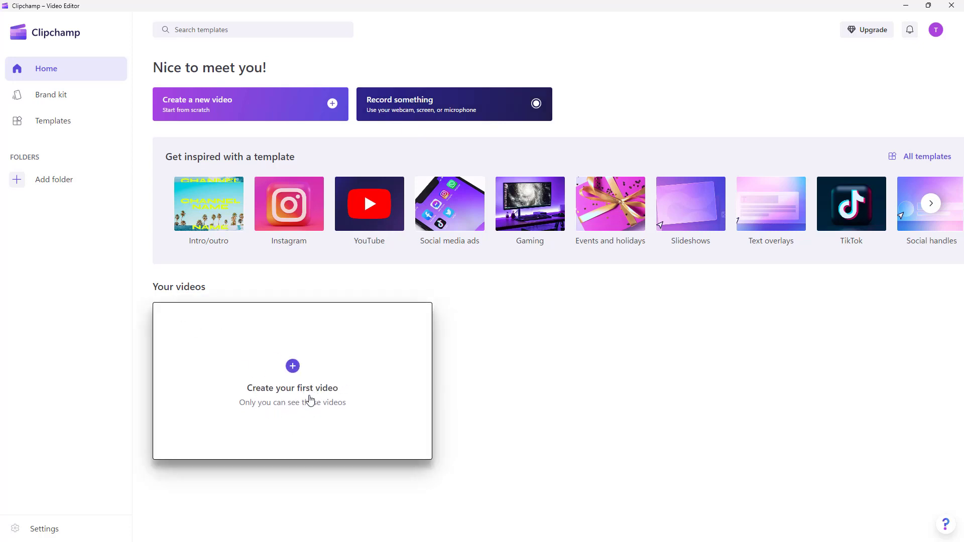
mouse_move(319, 406)
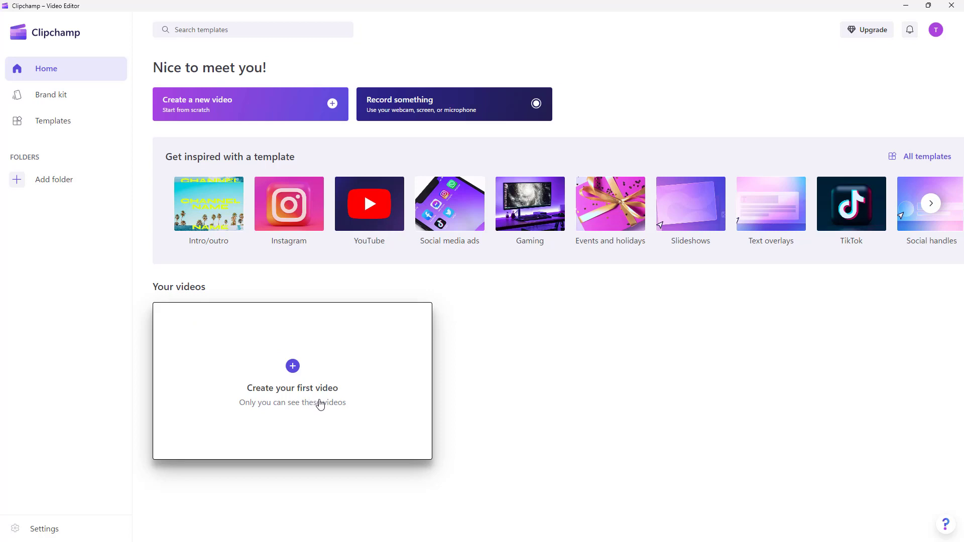
mouse_move(325, 396)
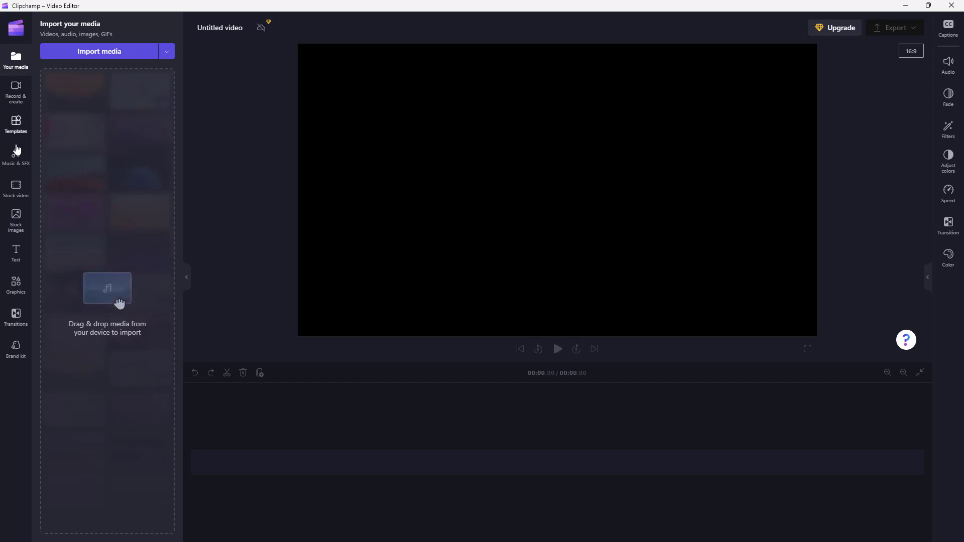
mouse_move(16, 93)
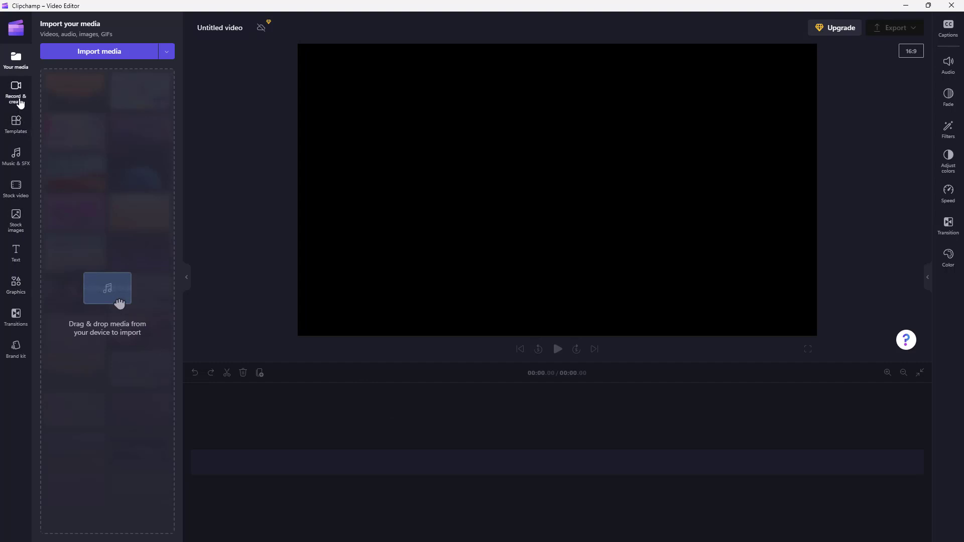
View the music, stock images, graphics and brand kit panels, then return to Your media.
click(16, 93)
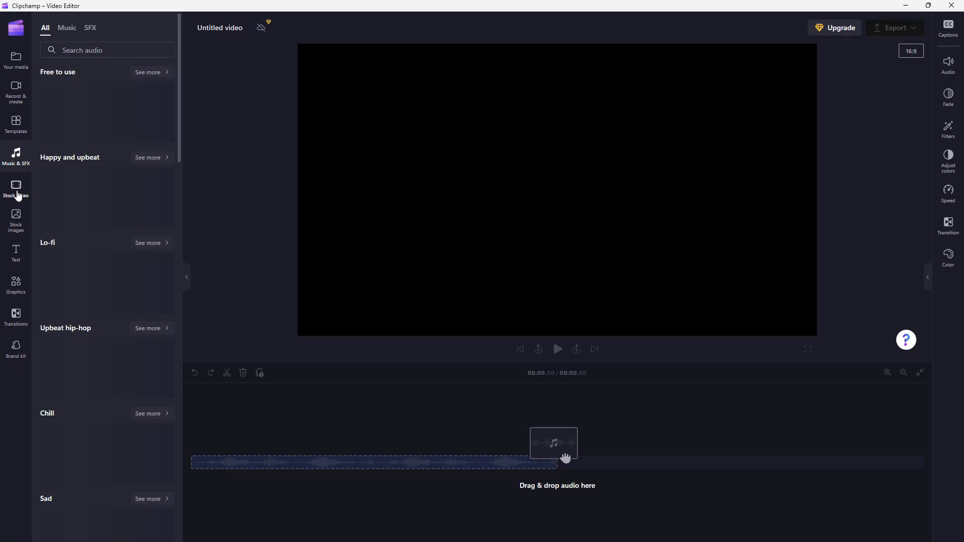
click(15, 188)
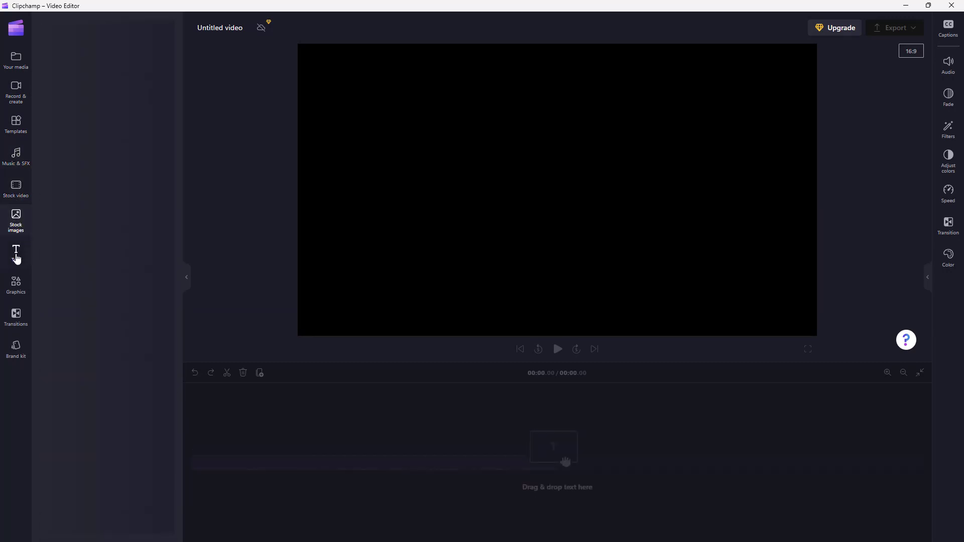
click(15, 285)
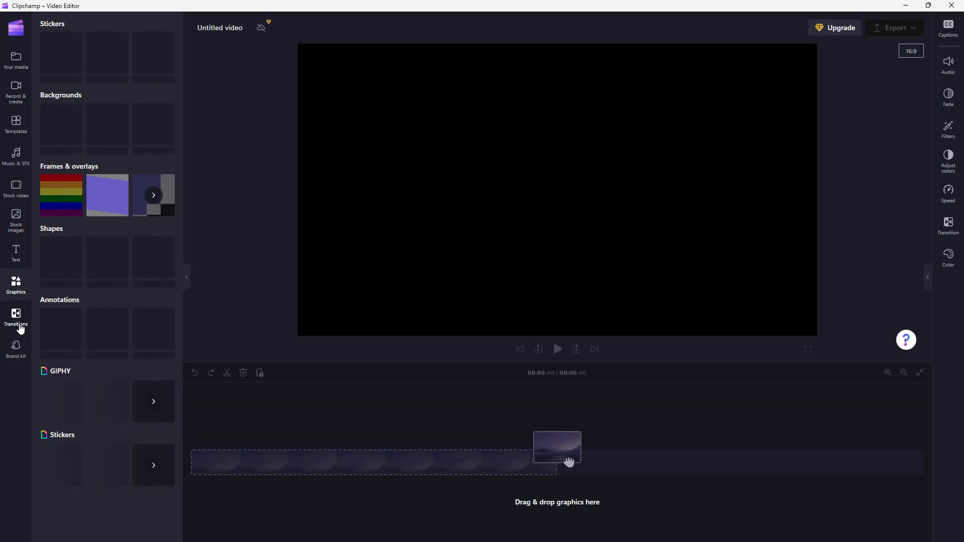
click(16, 348)
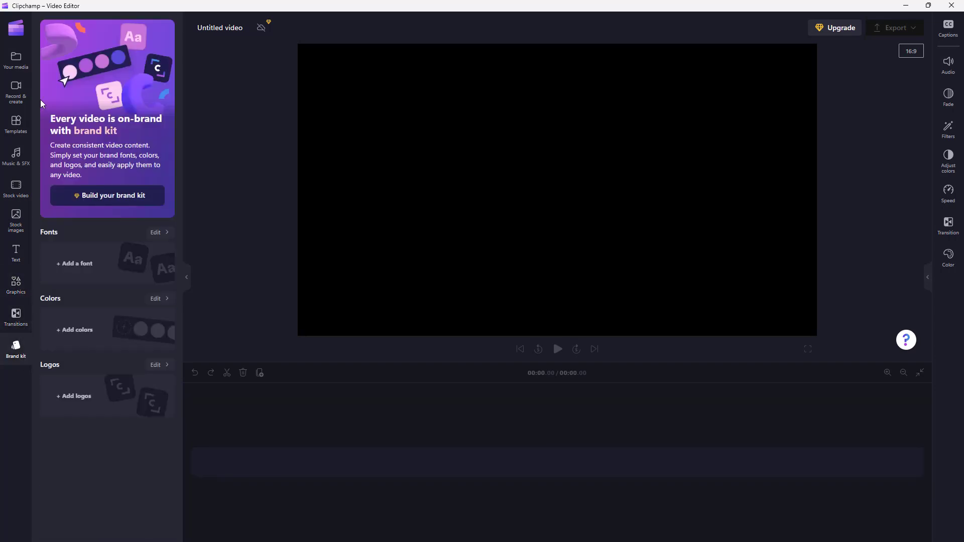
click(15, 59)
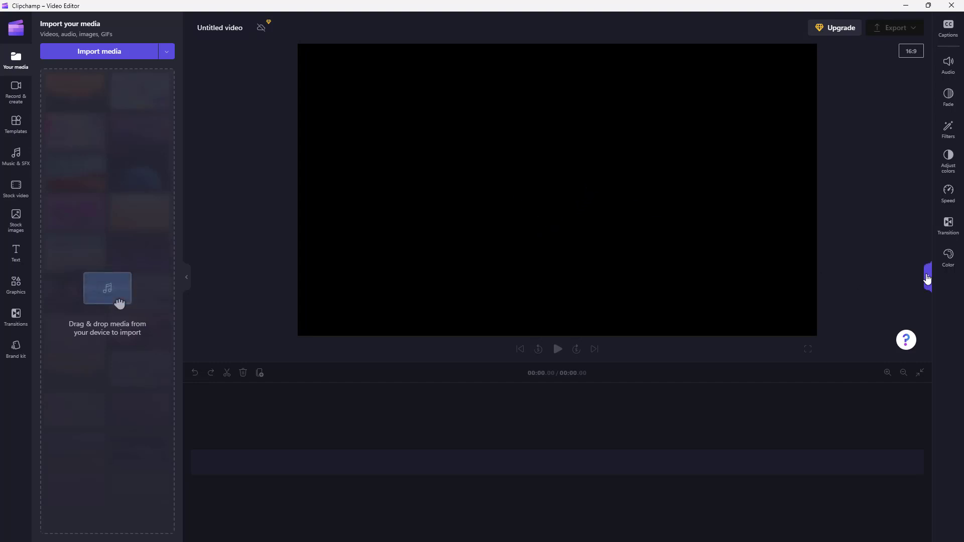
Expand the right property panel and view the Adjust colors, Speed and Color options.
click(948, 29)
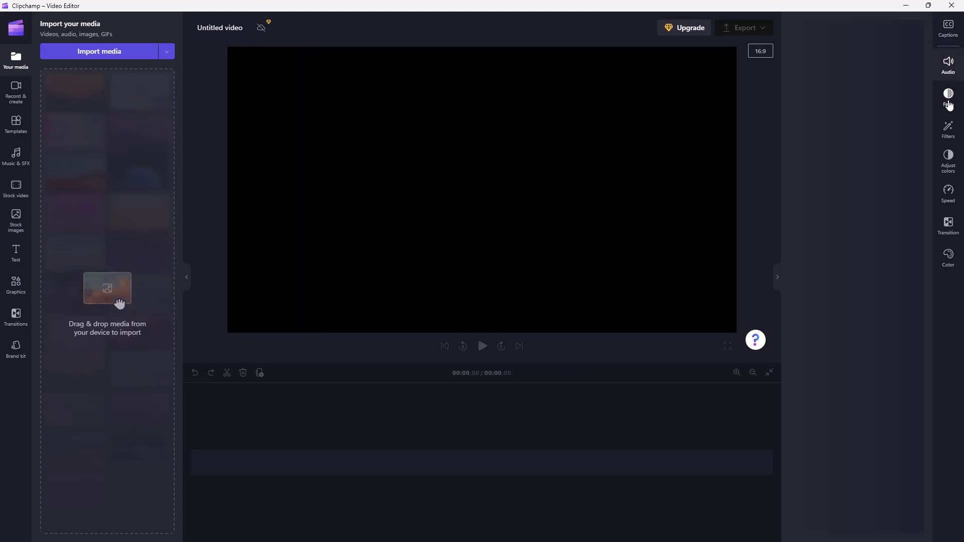
click(947, 159)
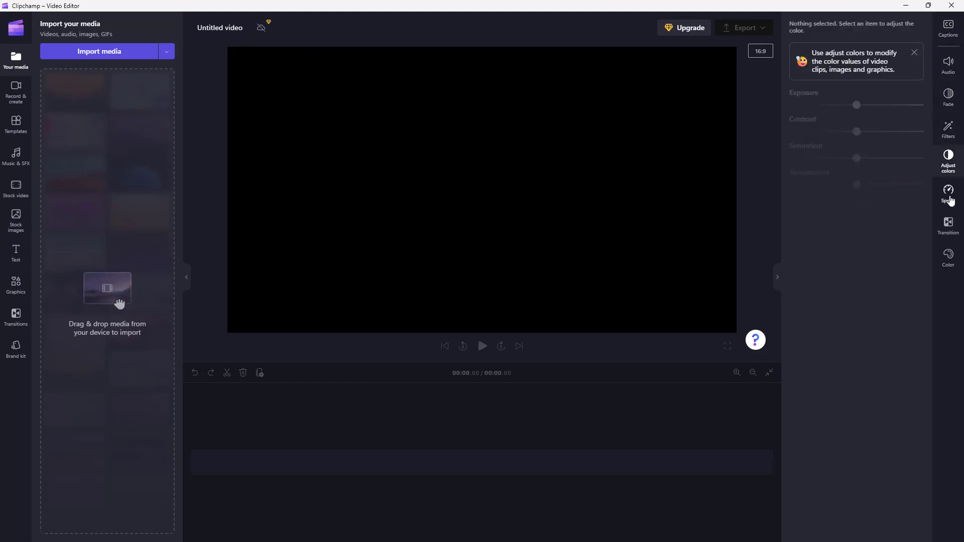
click(948, 194)
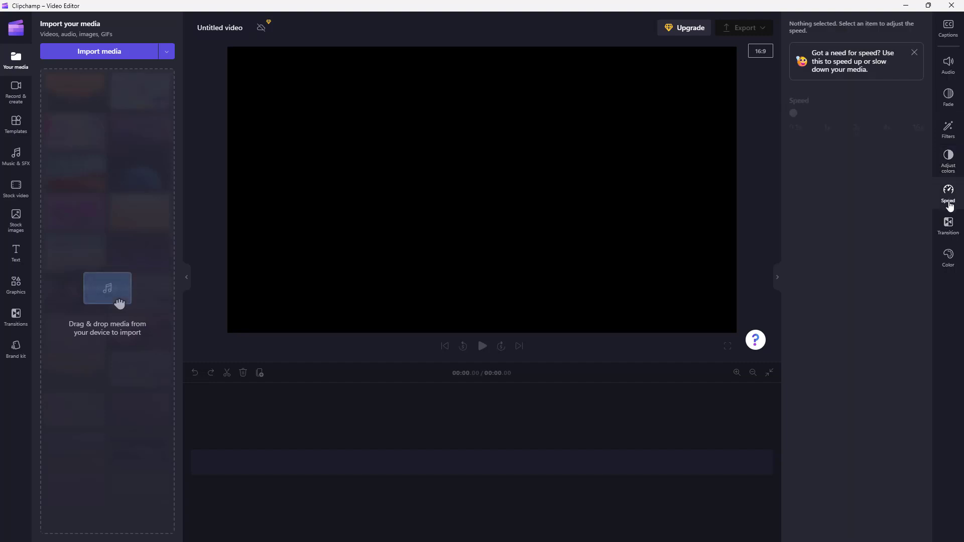
mouse_move(948, 226)
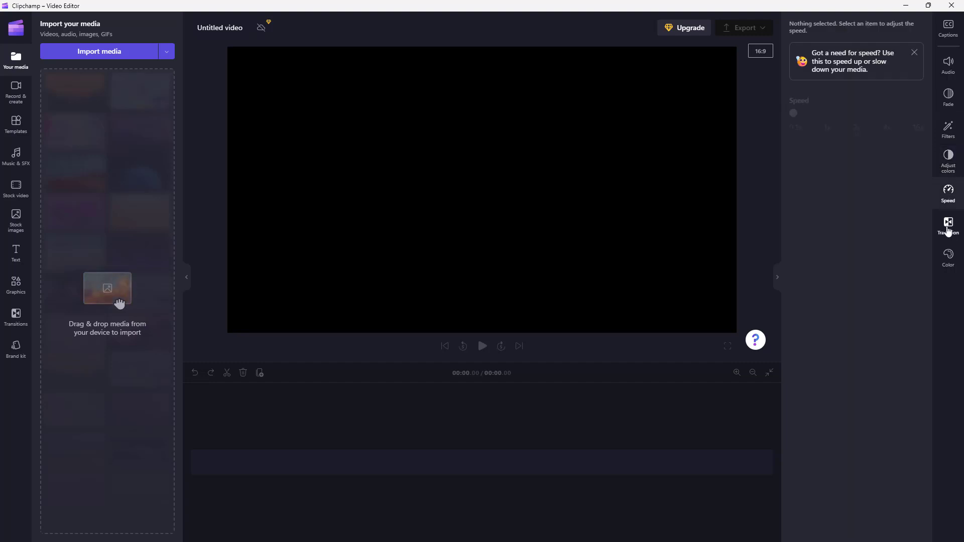
click(948, 255)
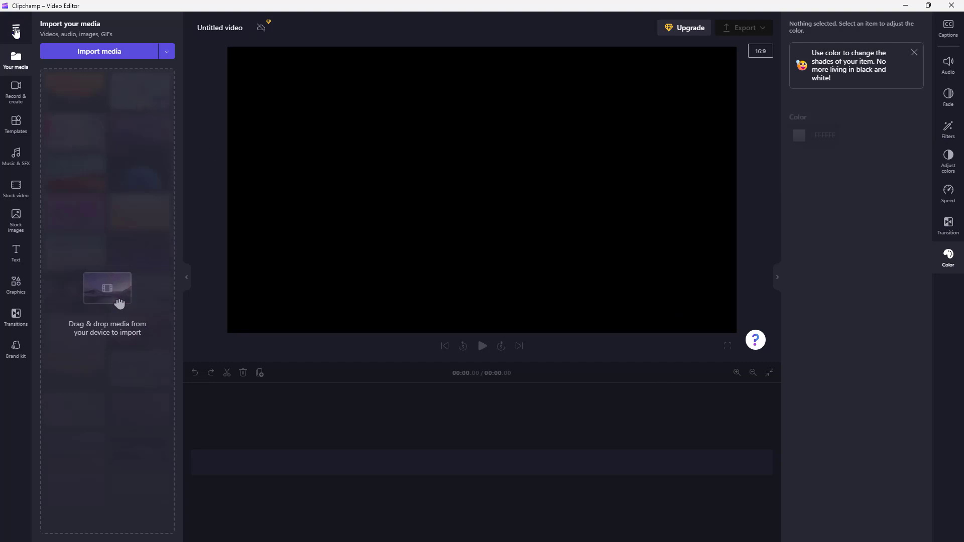
Go back to the Clipchamp home page through the hamburger menu.
click(16, 27)
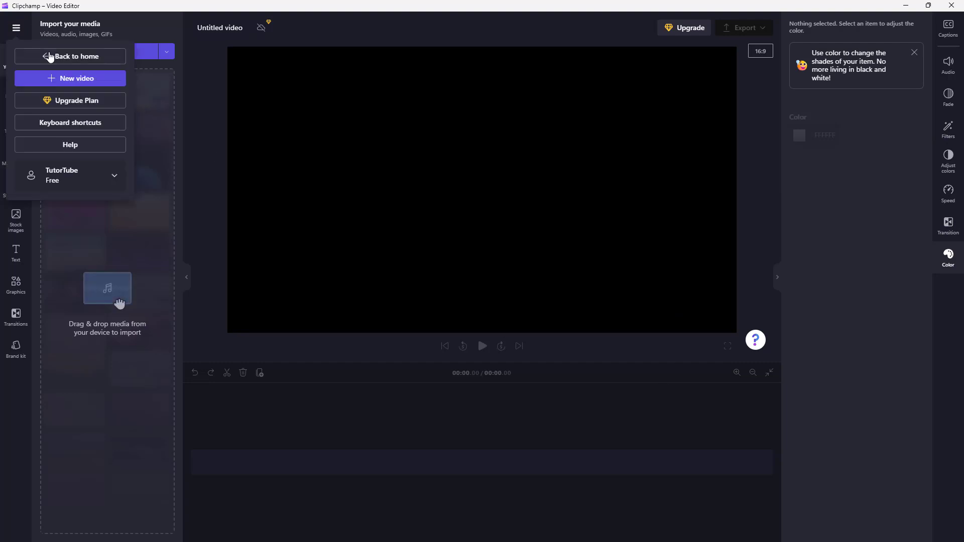
click(71, 56)
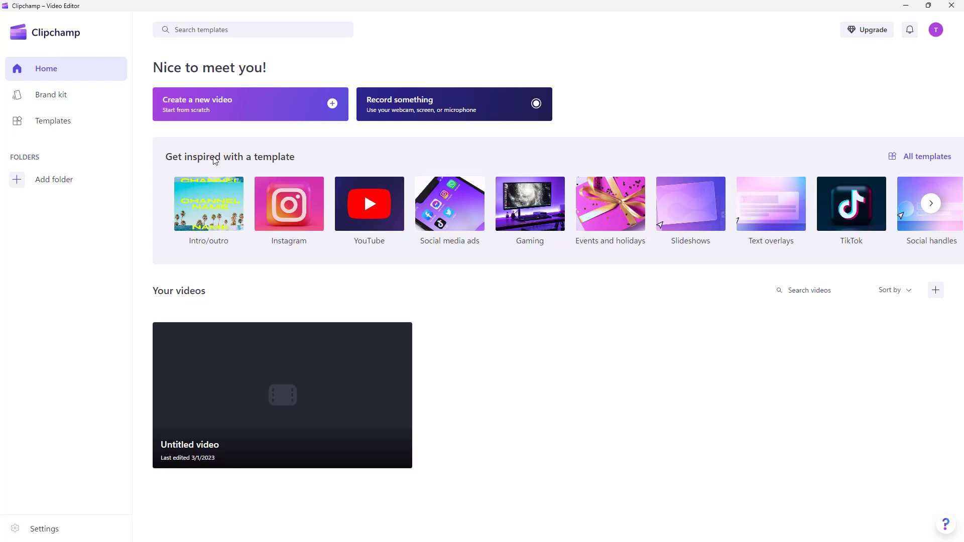
mouse_move(568, 340)
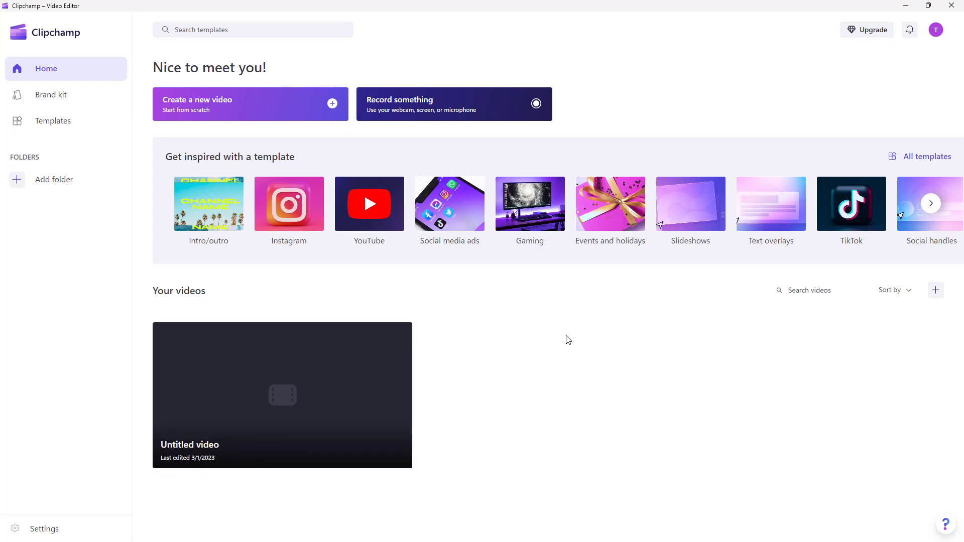
mouse_move(554, 304)
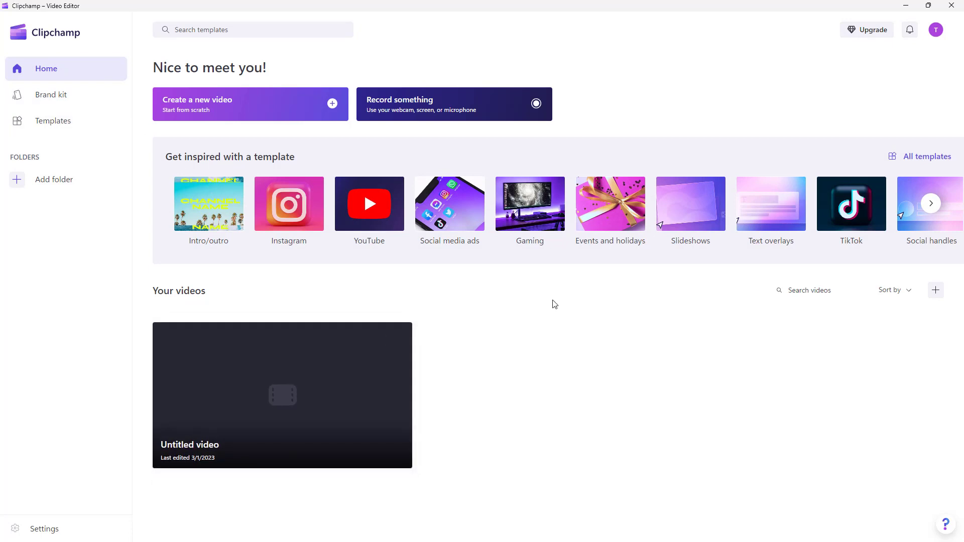
mouse_move(589, 329)
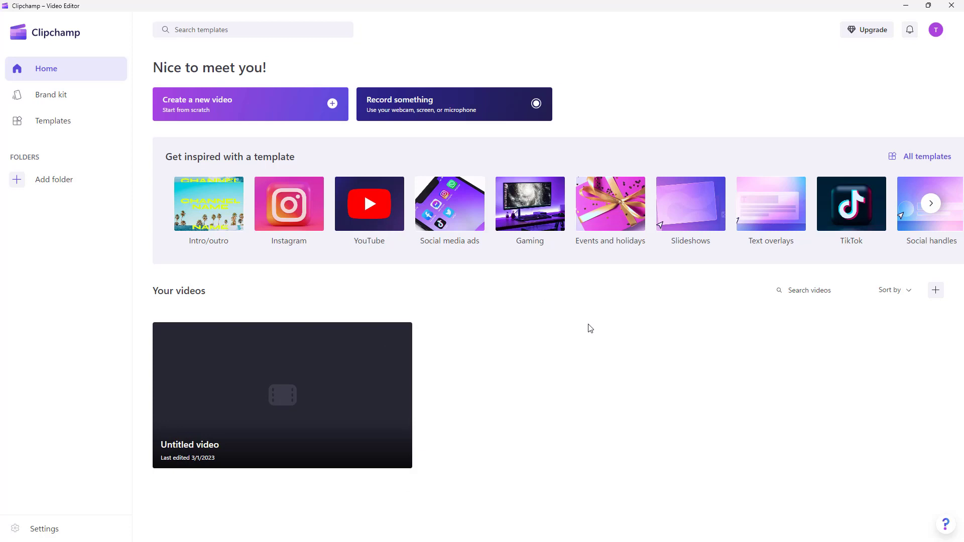
mouse_move(591, 319)
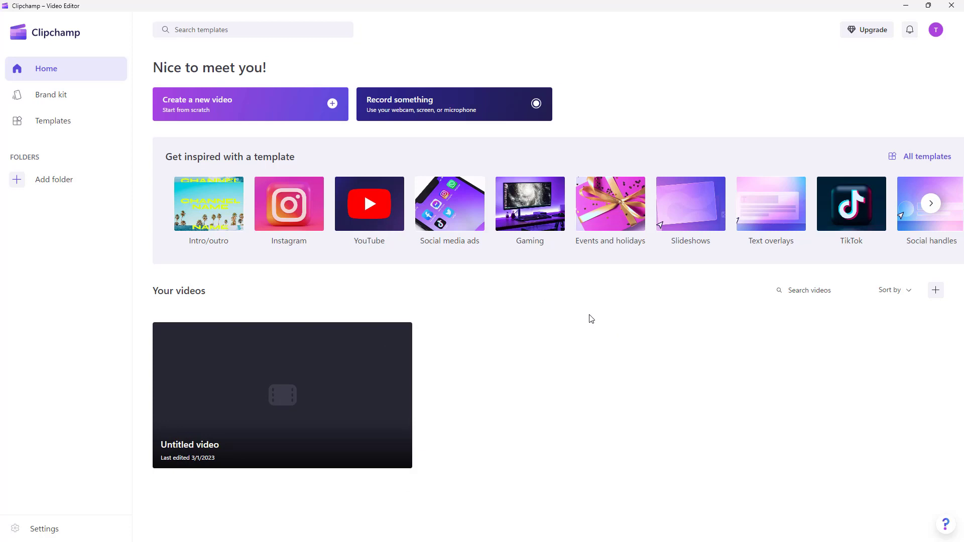
mouse_move(518, 304)
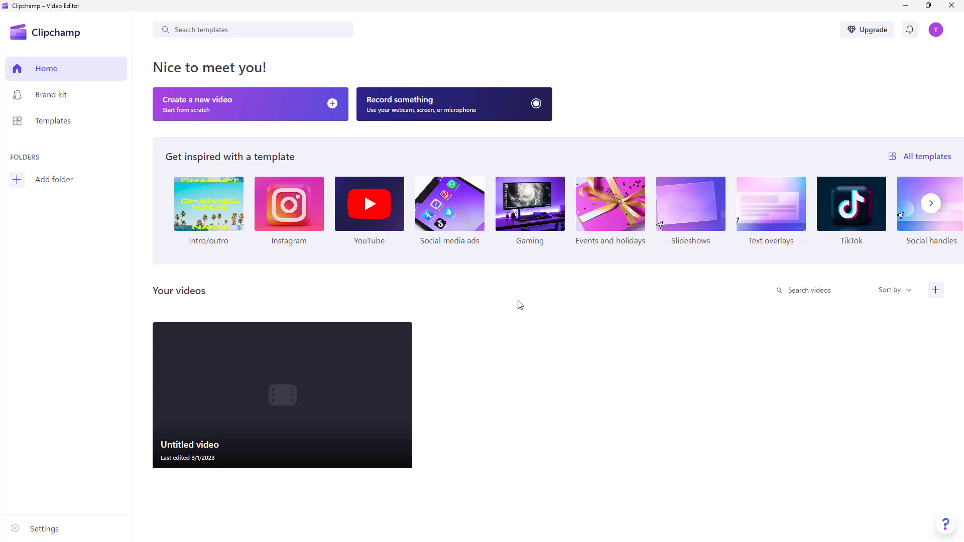
mouse_move(550, 307)
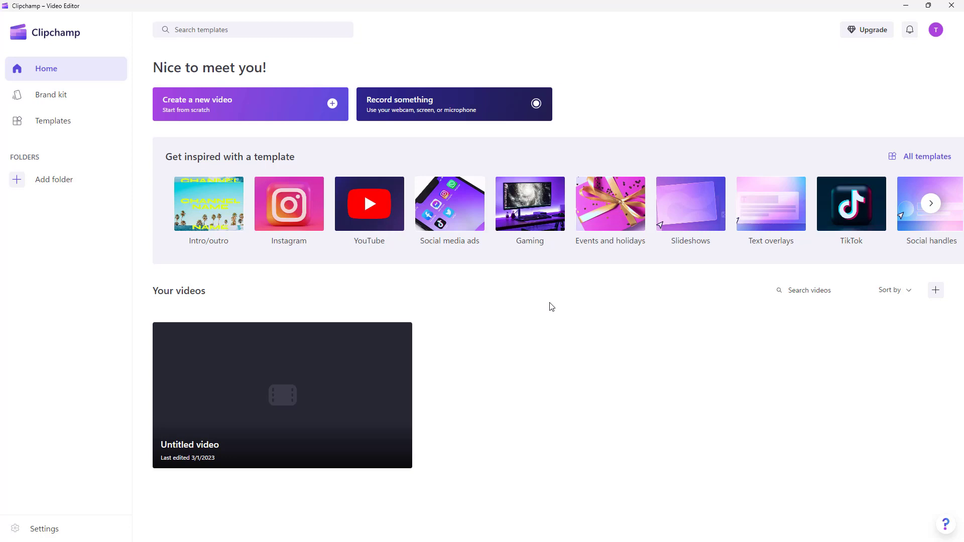
mouse_move(633, 212)
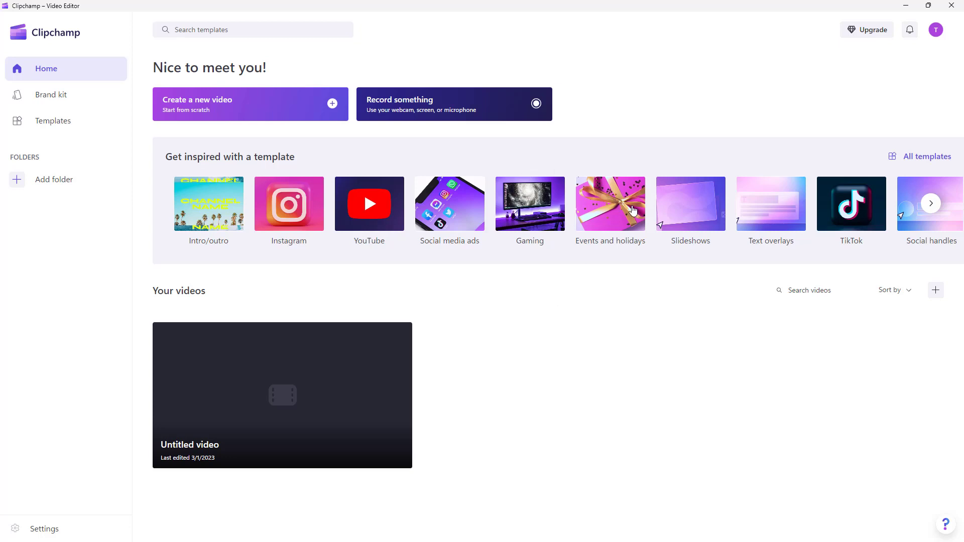